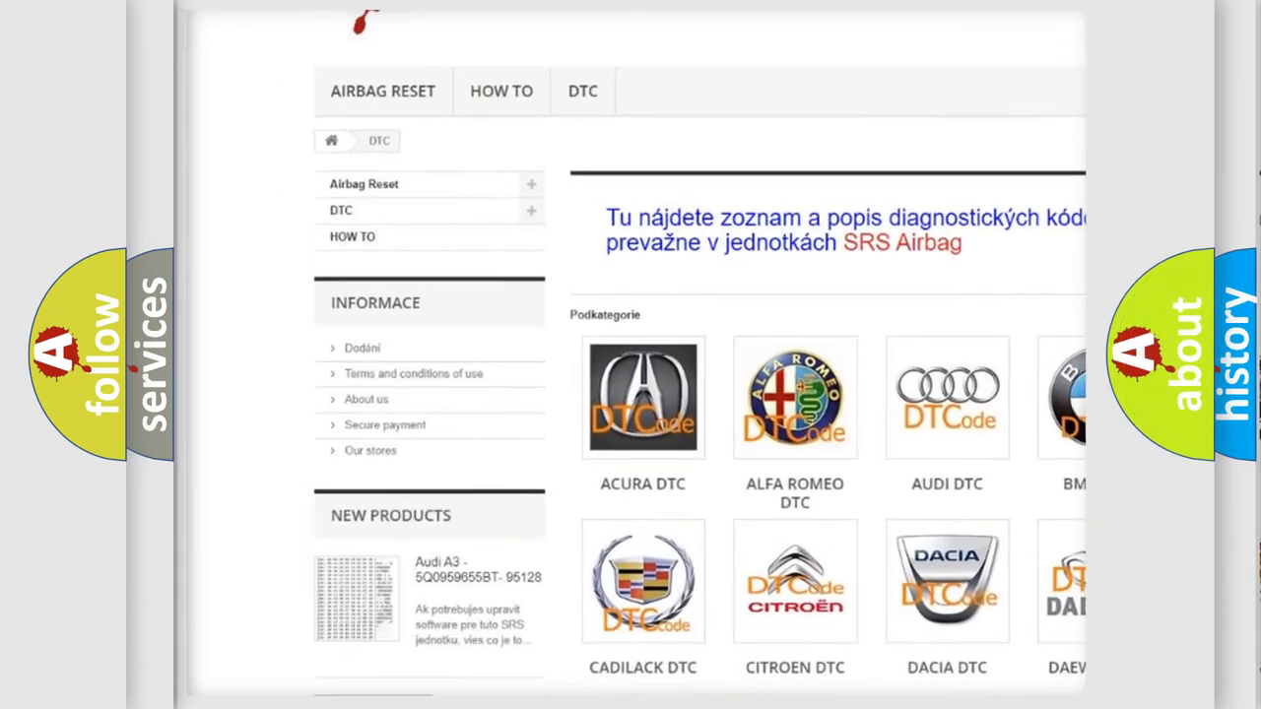
Step: Scroll past the car-make DTC categories to the diagnostic code list
{"action": "scroll", "scroll_direction": "down", "scroll_amount": 3}
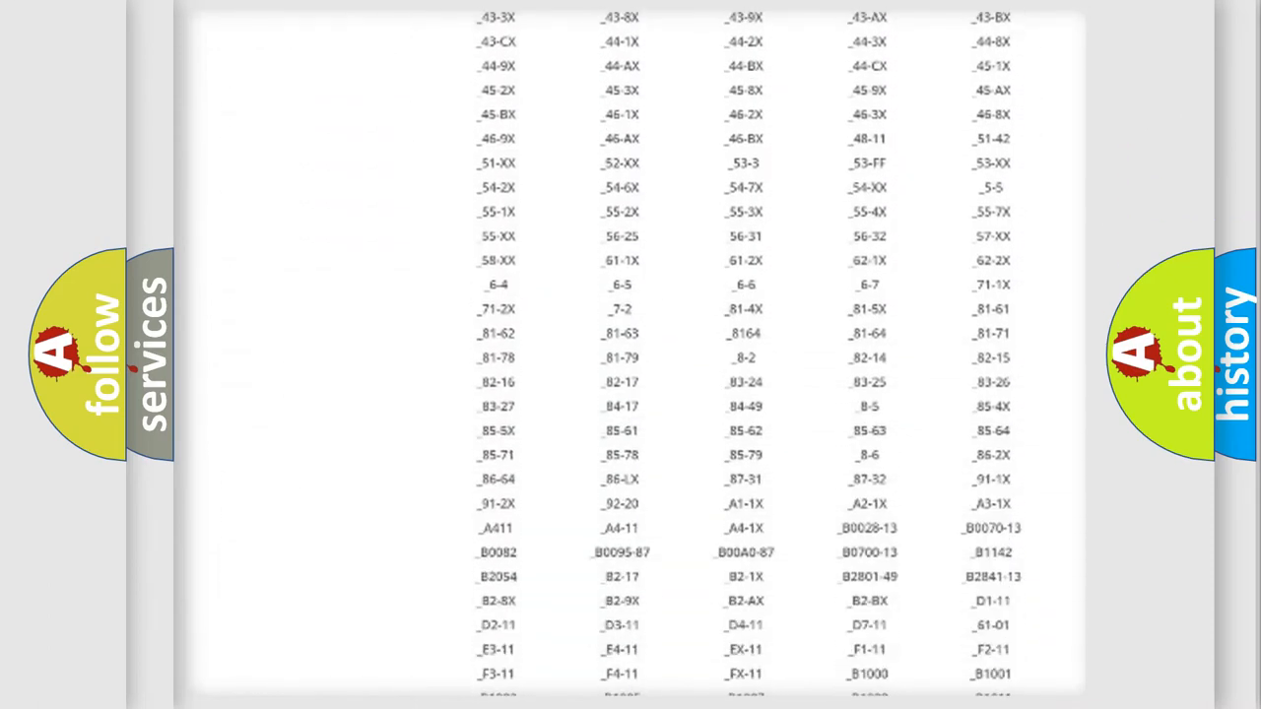
Step: Scroll through the code list toward the Acura P16BD card
{"action": "scroll", "scroll_direction": "down", "scroll_amount": 3}
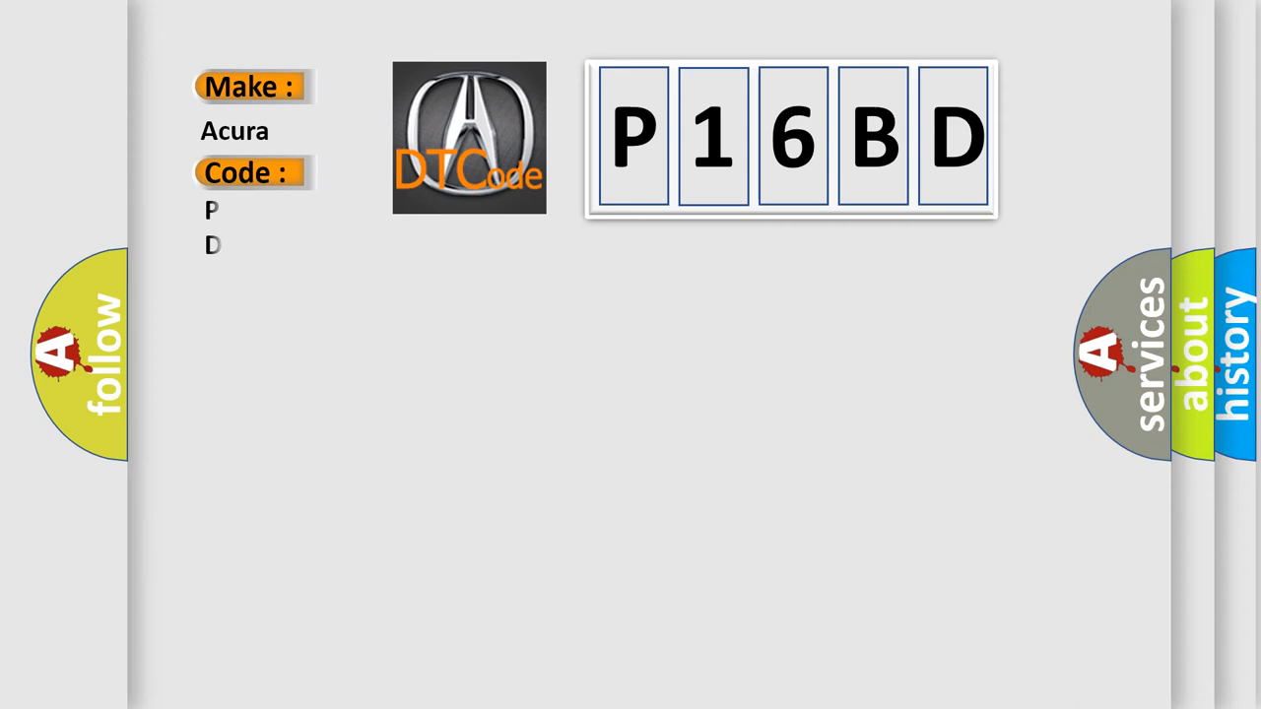
Step: Enter '16B' in the Code field to show the P16BD definition and description
{"action": "type", "text": "16B"}
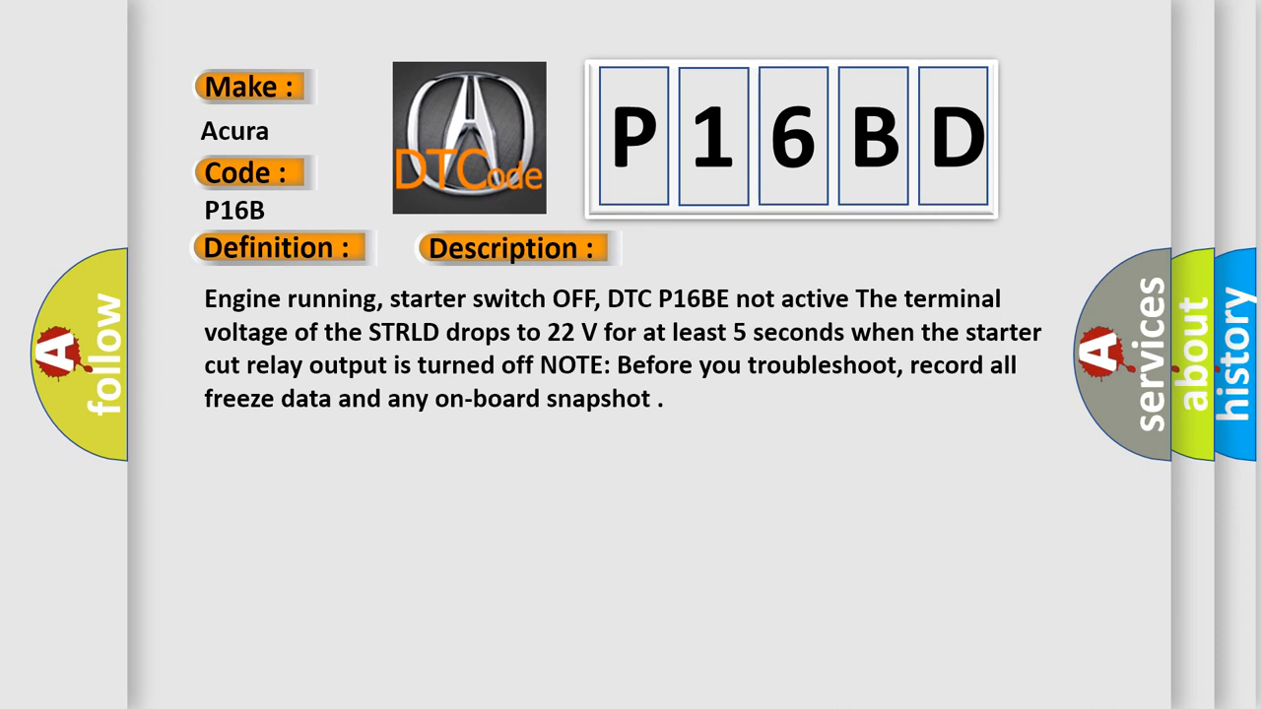
Step: Reveal the Cause text on loose starter cut relay 2/PCM connections or faulty relay
{"action": "left_click", "coordinate": [721, 247]}
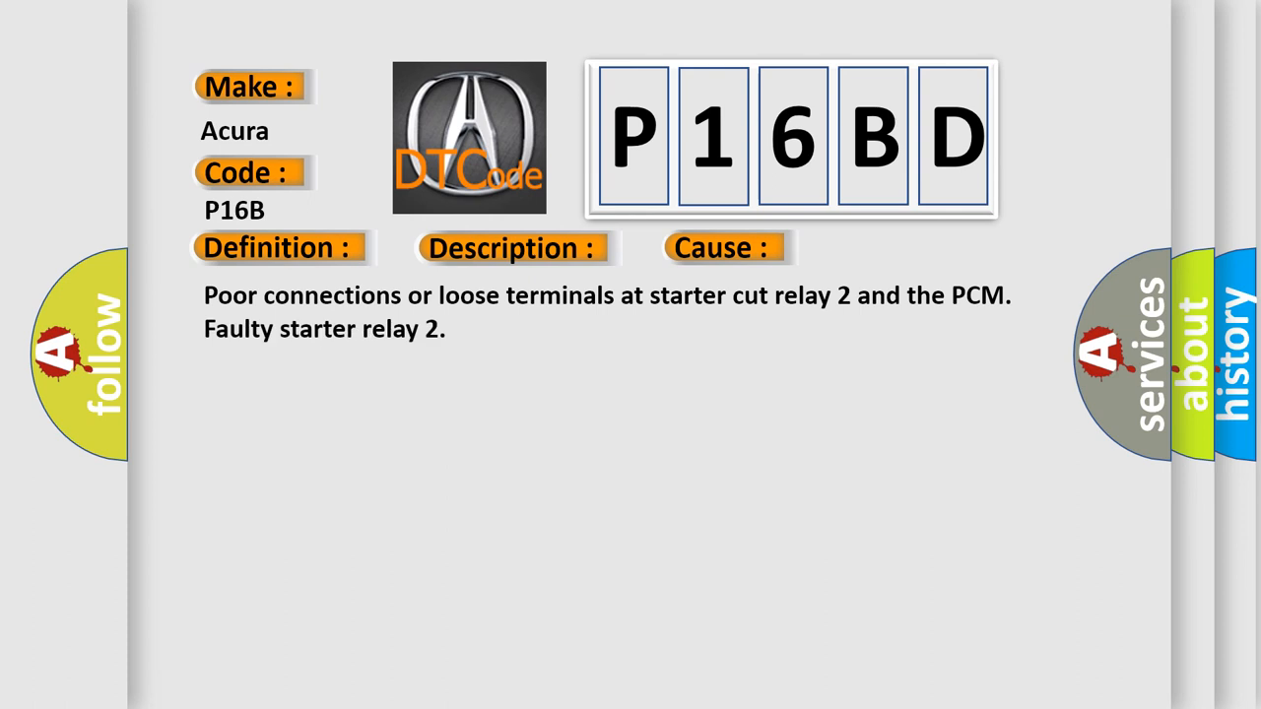